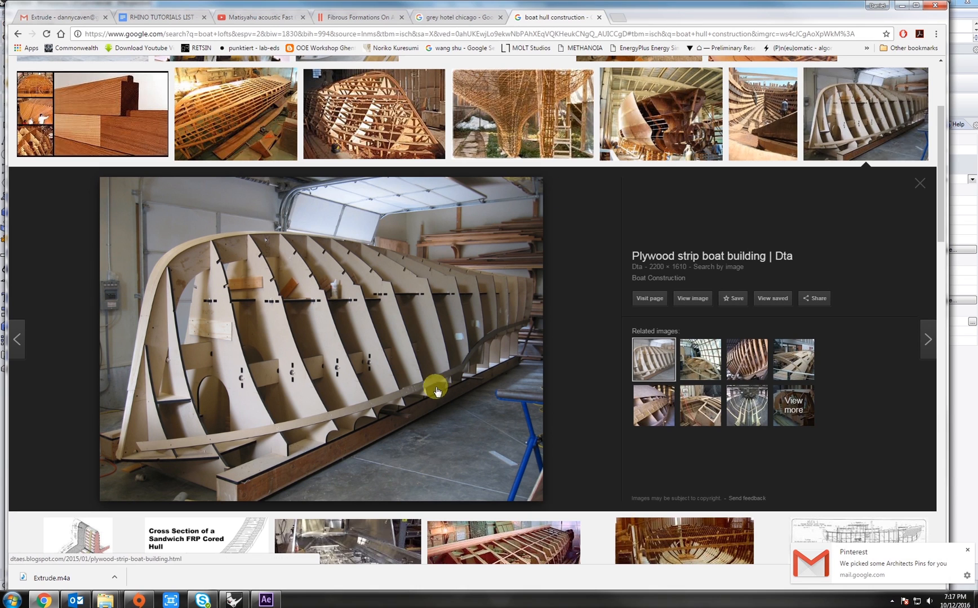
{"action": "mouse_move", "coordinate": [378, 135]}
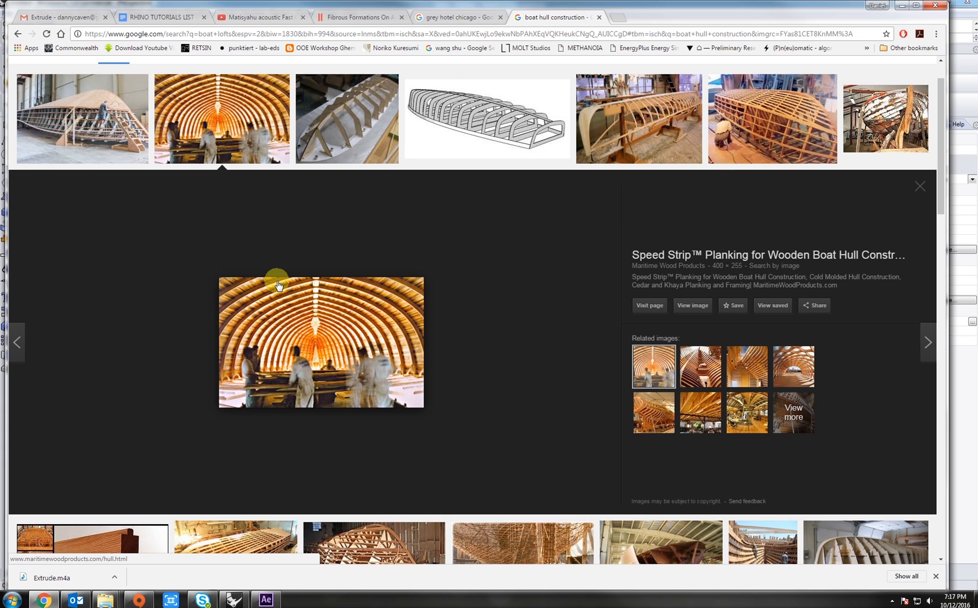
{"action": "mouse_move", "coordinate": [350, 466]}
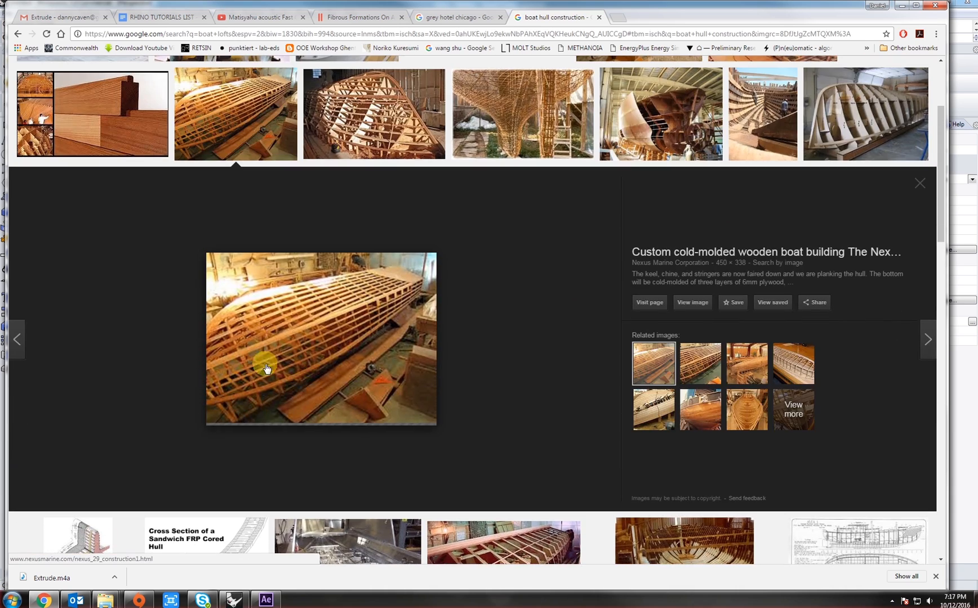
{"action": "mouse_move", "coordinate": [277, 305]}
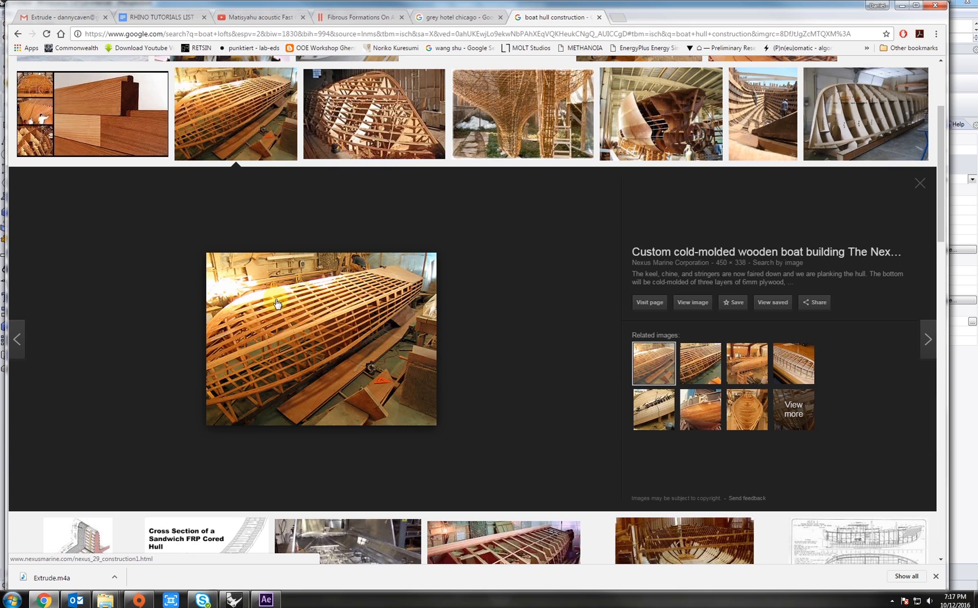
{"action": "mouse_move", "coordinate": [384, 278]}
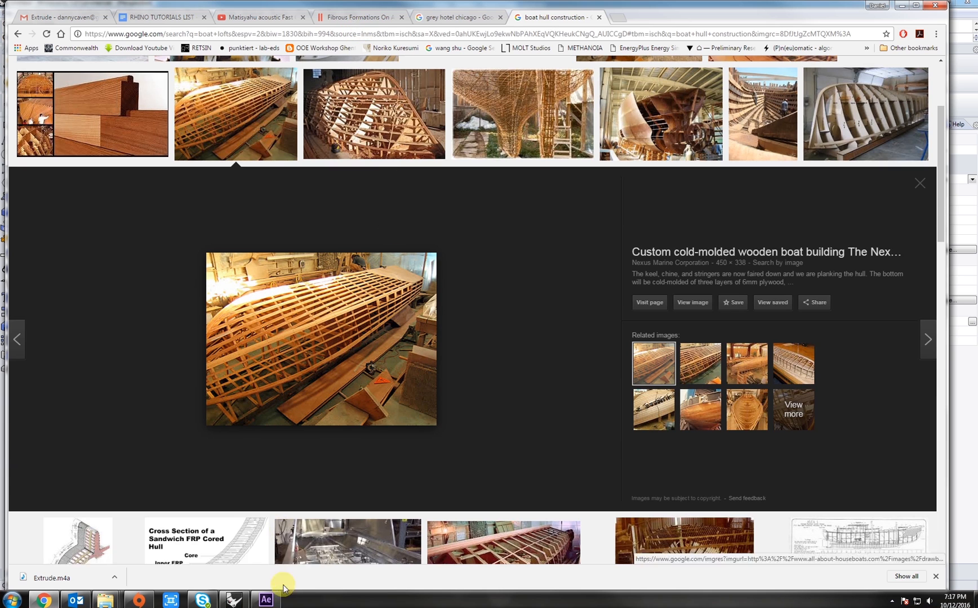
Bring Rhino to the front after browsing the boat hull reference photos.
{"action": "left_click", "coordinate": [233, 600]}
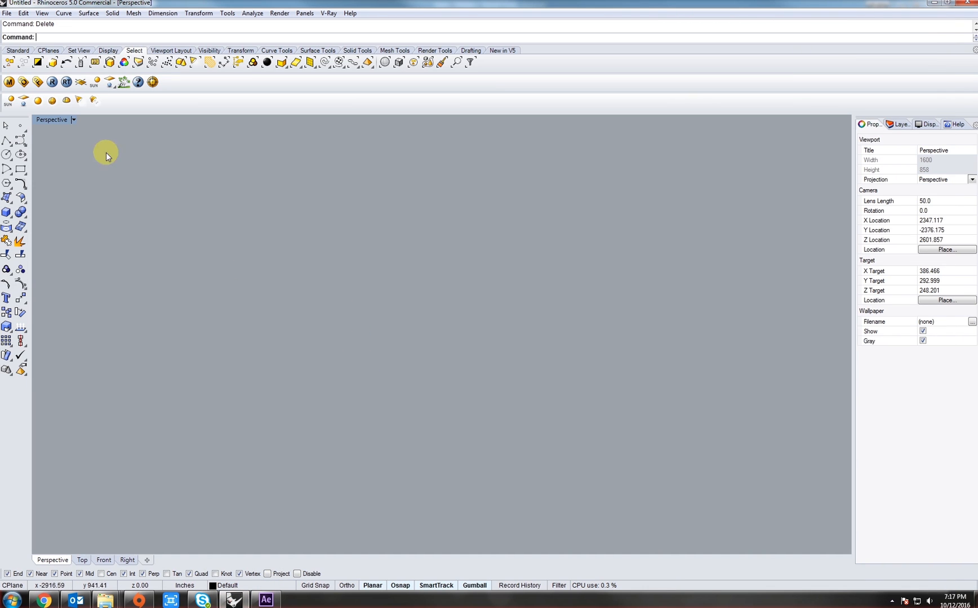
{"action": "mouse_move", "coordinate": [45, 121]}
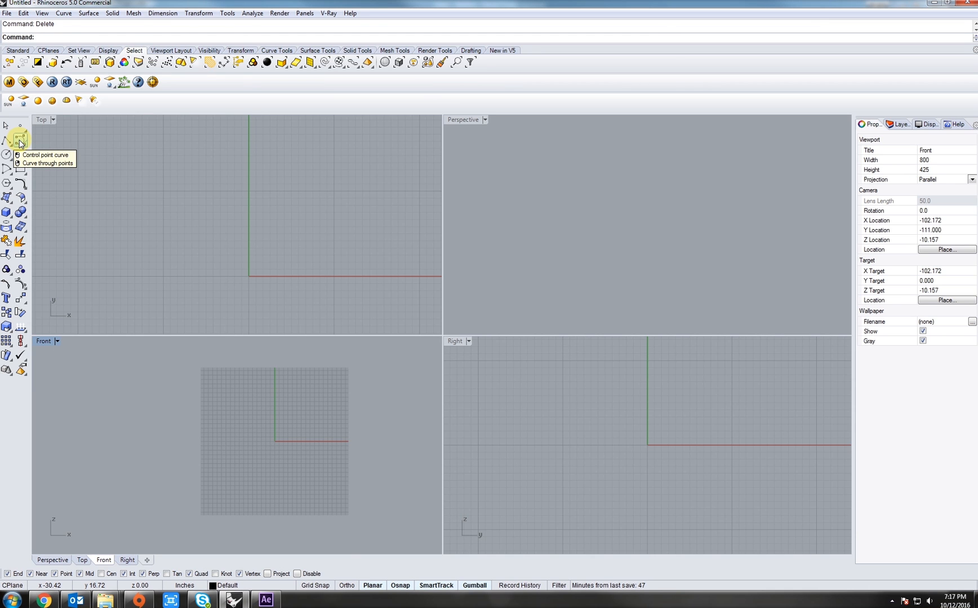
Start a control point curve in the Front view and place its first wavy points.
{"action": "left_click", "coordinate": [18, 141]}
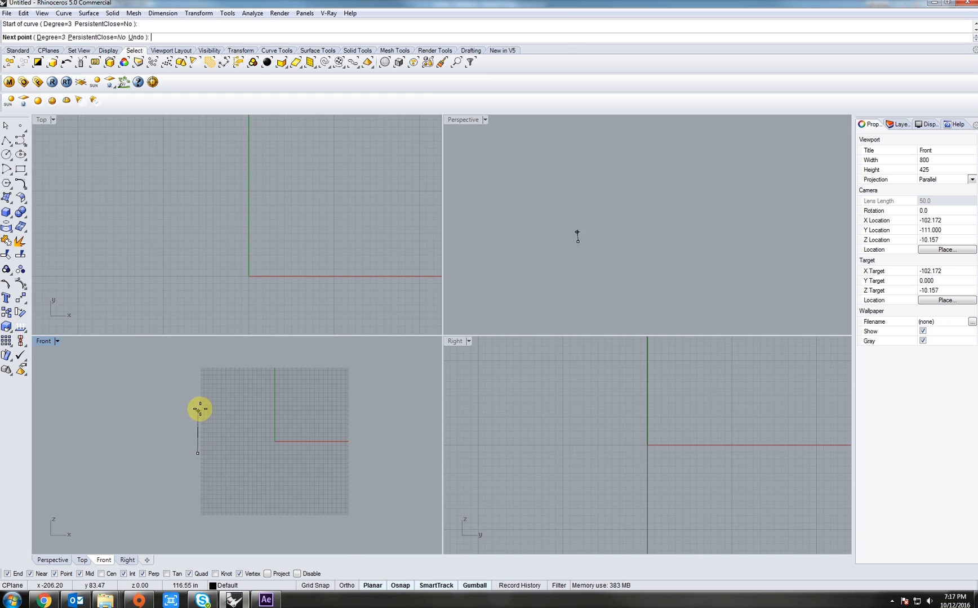
{"action": "left_click", "coordinate": [333, 419]}
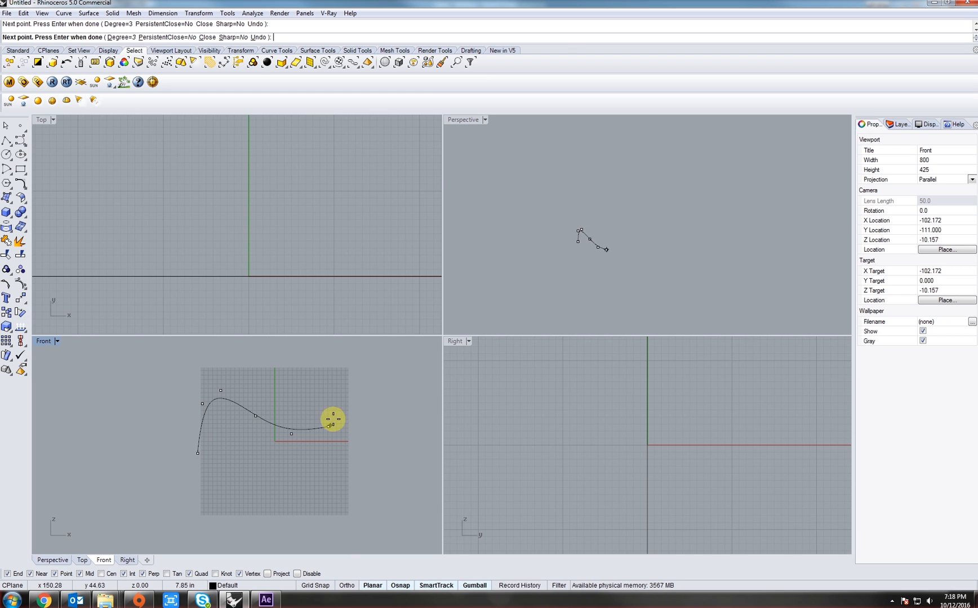
{"action": "left_click", "coordinate": [409, 440]}
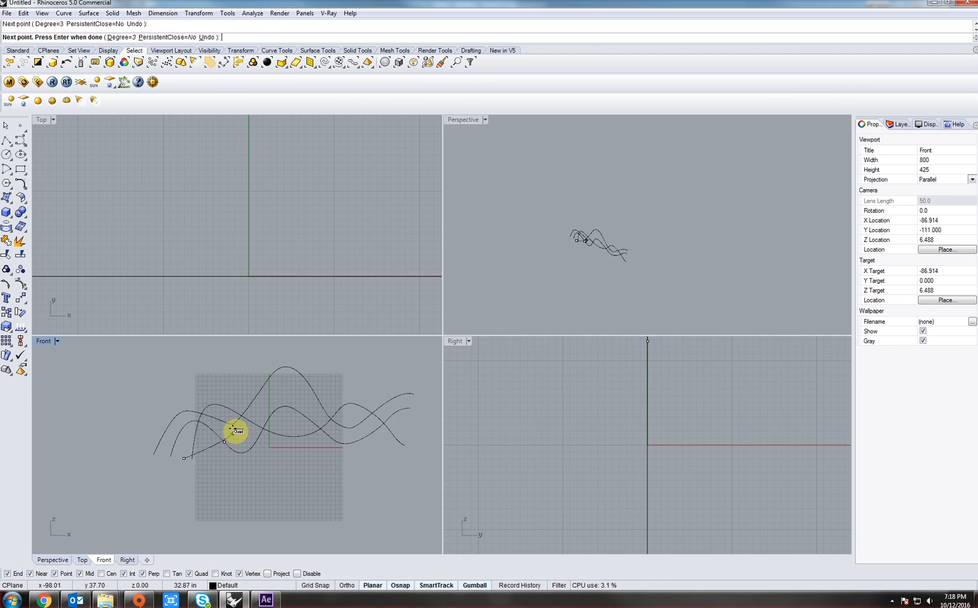
Finish the last wavy curve and select all four curves for spreading apart.
{"action": "left_click", "coordinate": [362, 428]}
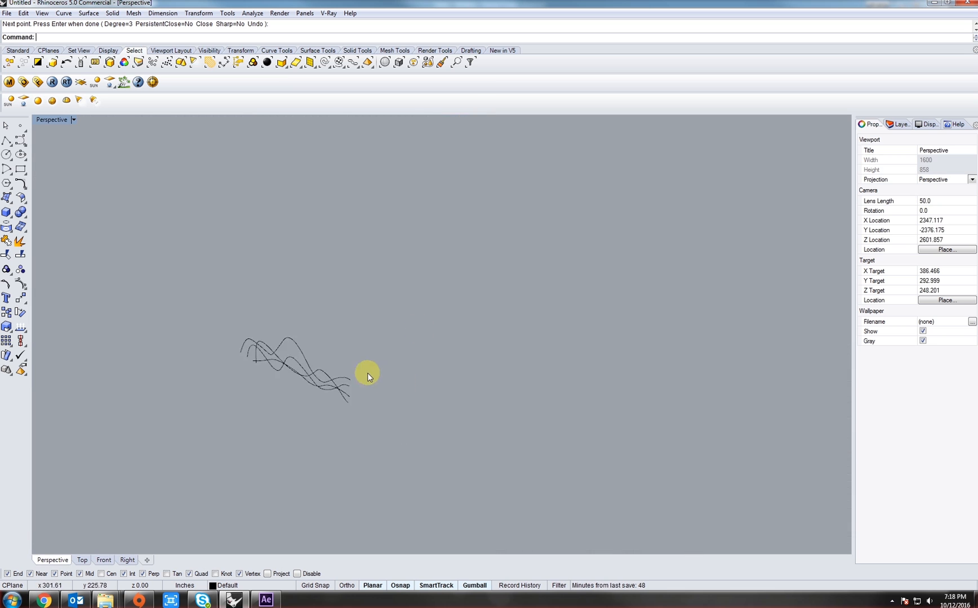
{"action": "left_click_drag", "start_coordinate": [367, 377], "coordinate": [261, 286]}
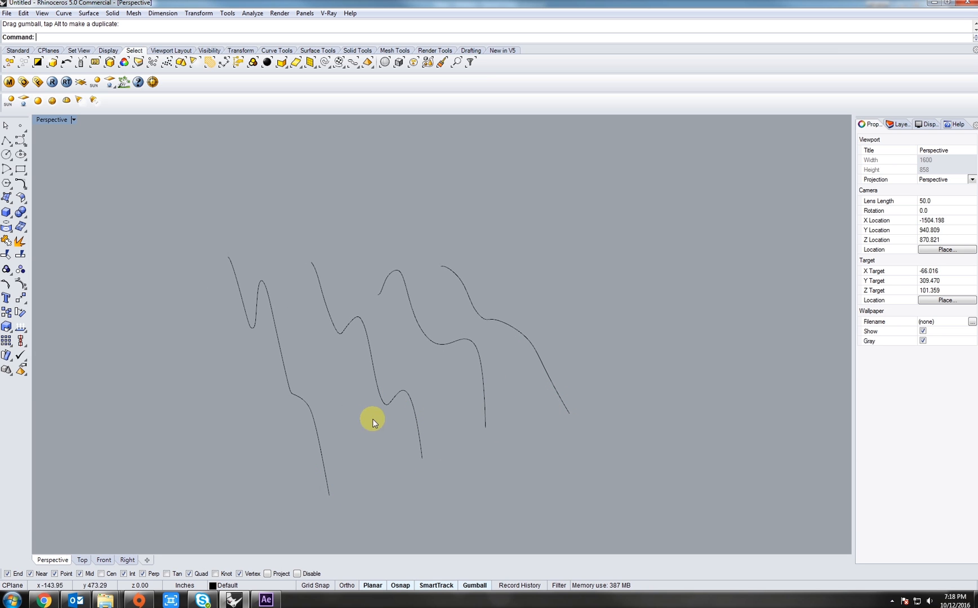
{"action": "left_click_drag", "start_coordinate": [372, 424], "coordinate": [306, 369]}
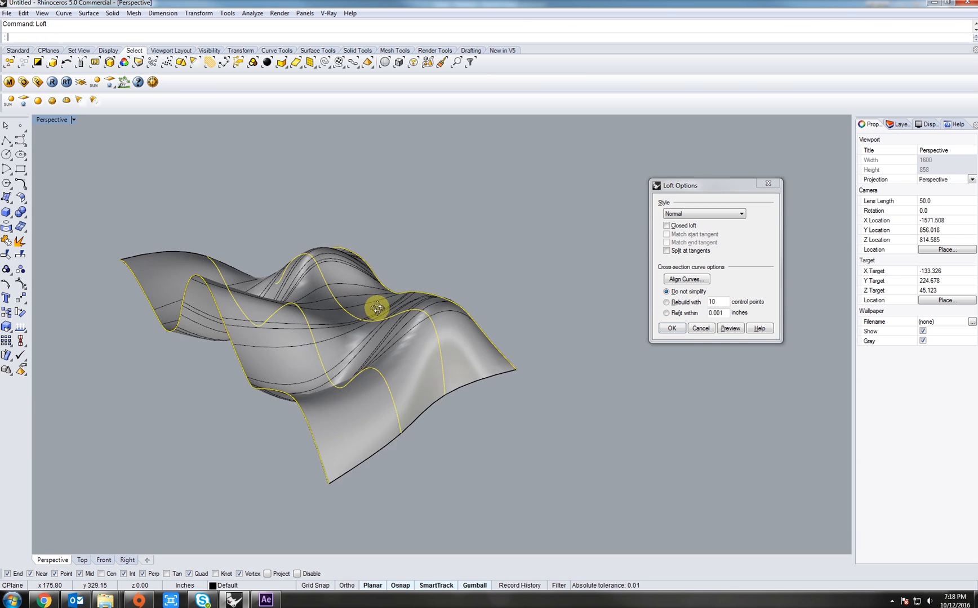
Preview the loft on the Normal style, then switch it to the Loose style.
{"action": "left_click_drag", "start_coordinate": [374, 306], "coordinate": [484, 313]}
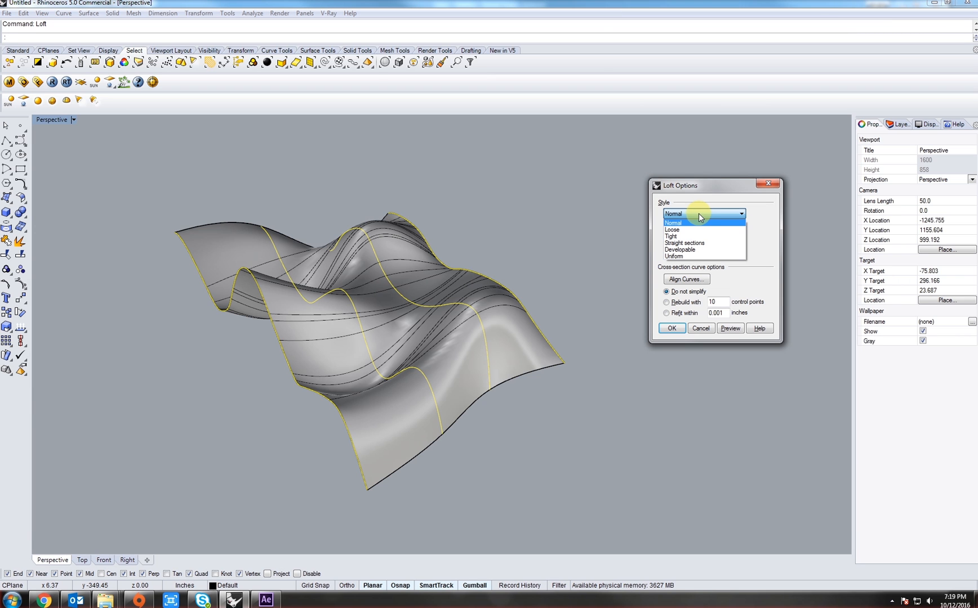
{"action": "mouse_move", "coordinate": [692, 225]}
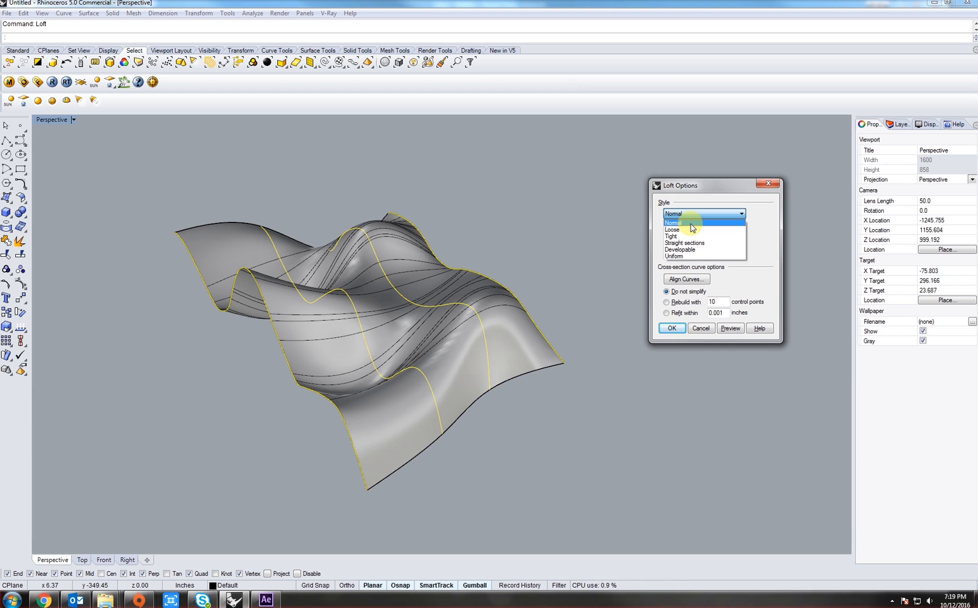
{"action": "left_click", "coordinate": [692, 223]}
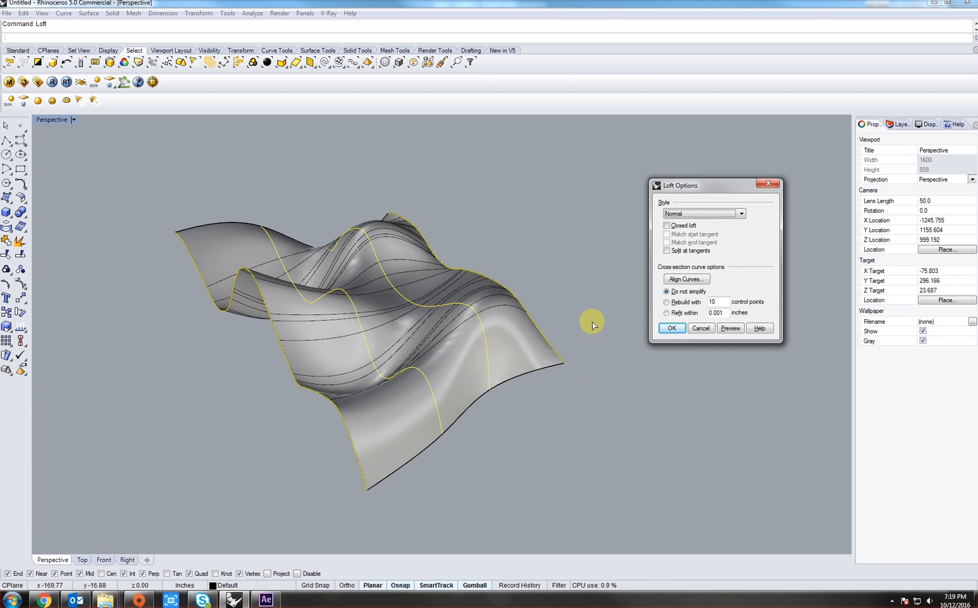
{"action": "mouse_move", "coordinate": [525, 317]}
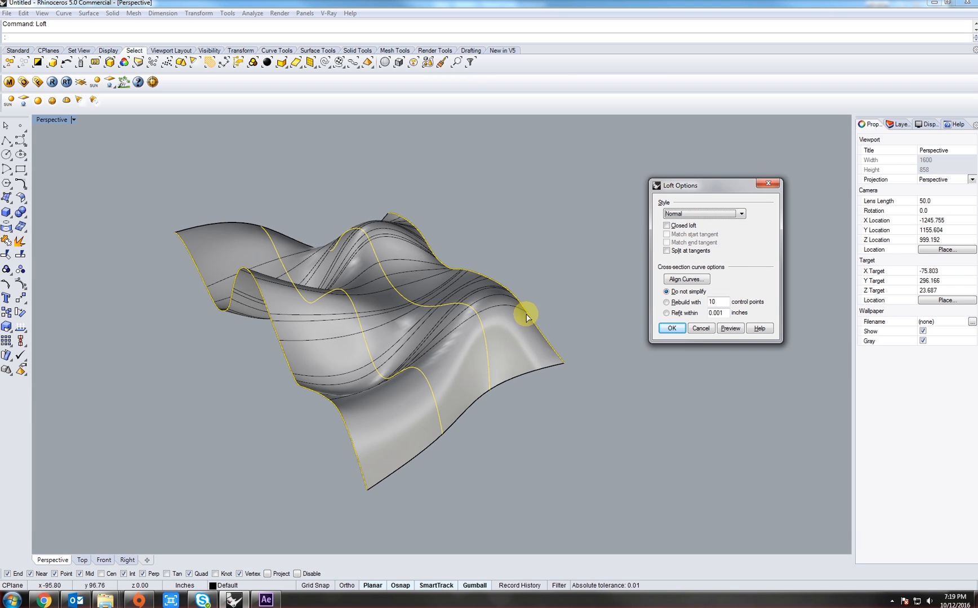
{"action": "mouse_move", "coordinate": [437, 301]}
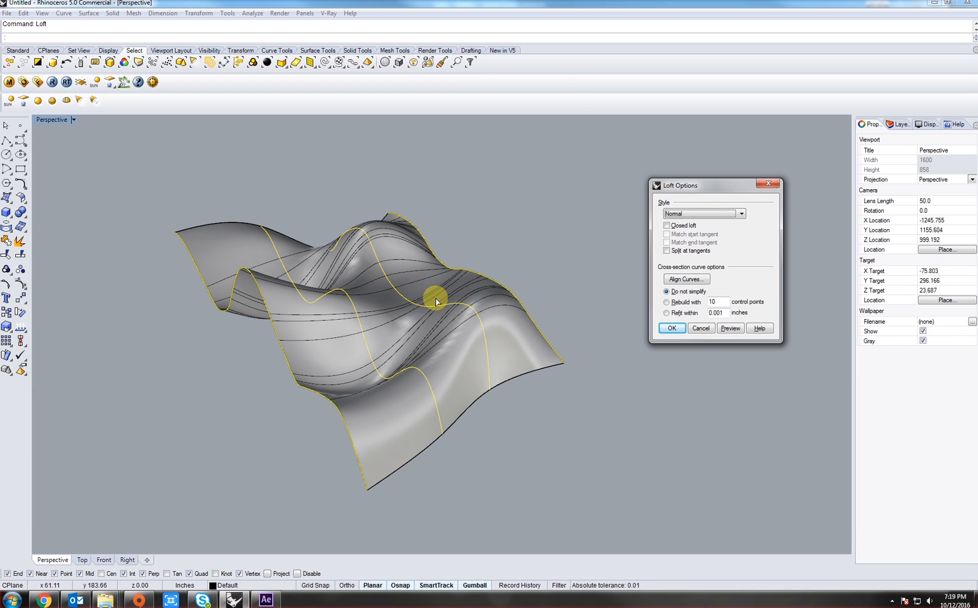
{"action": "mouse_move", "coordinate": [467, 324]}
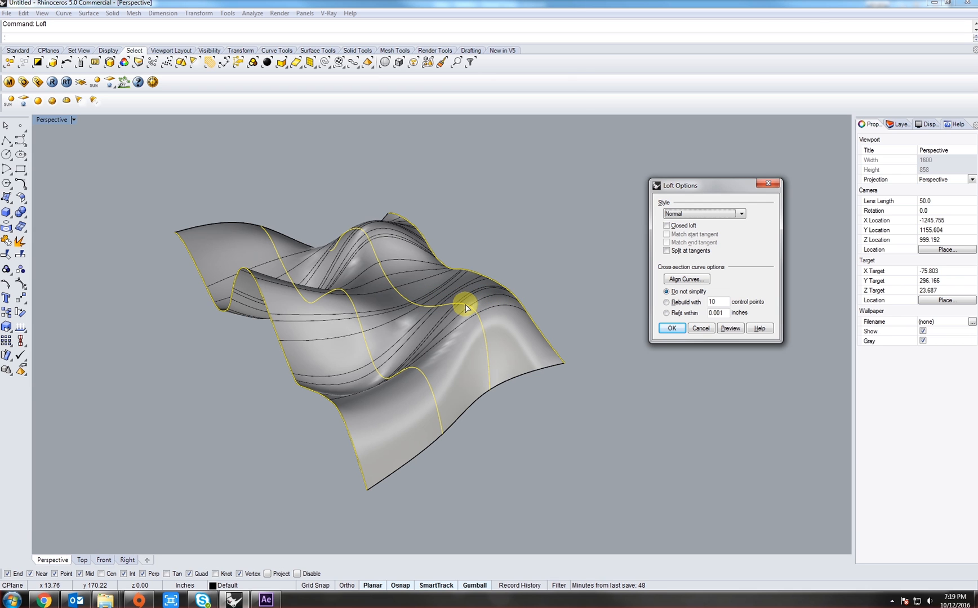
{"action": "mouse_move", "coordinate": [318, 241]}
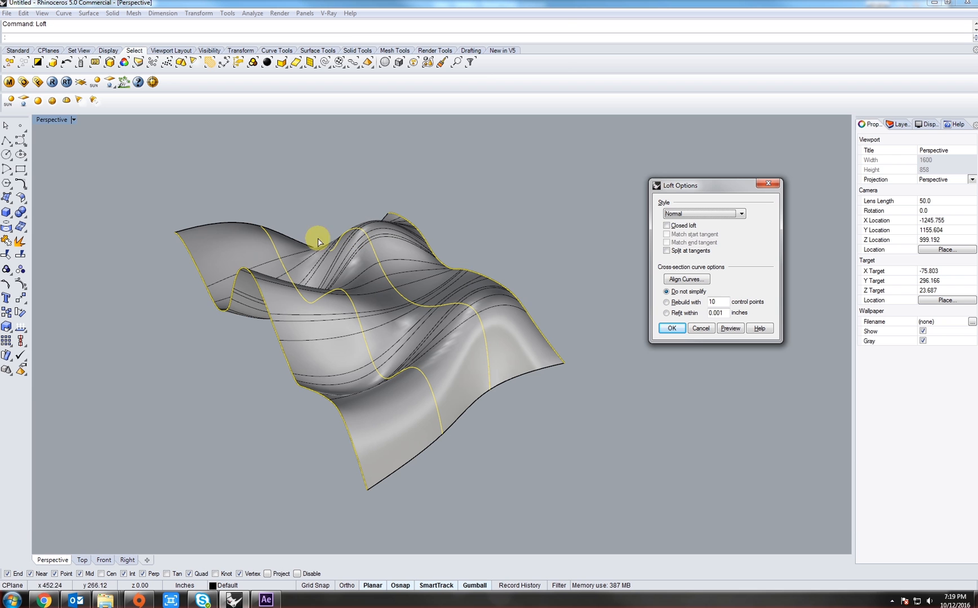
{"action": "left_click", "coordinate": [703, 214]}
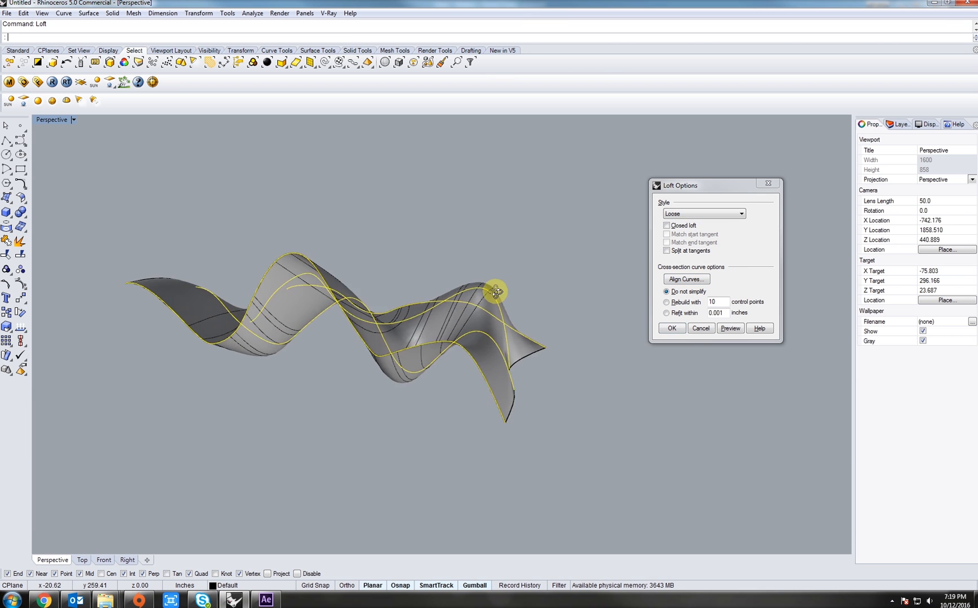
{"action": "left_click_drag", "start_coordinate": [497, 292], "coordinate": [361, 437]}
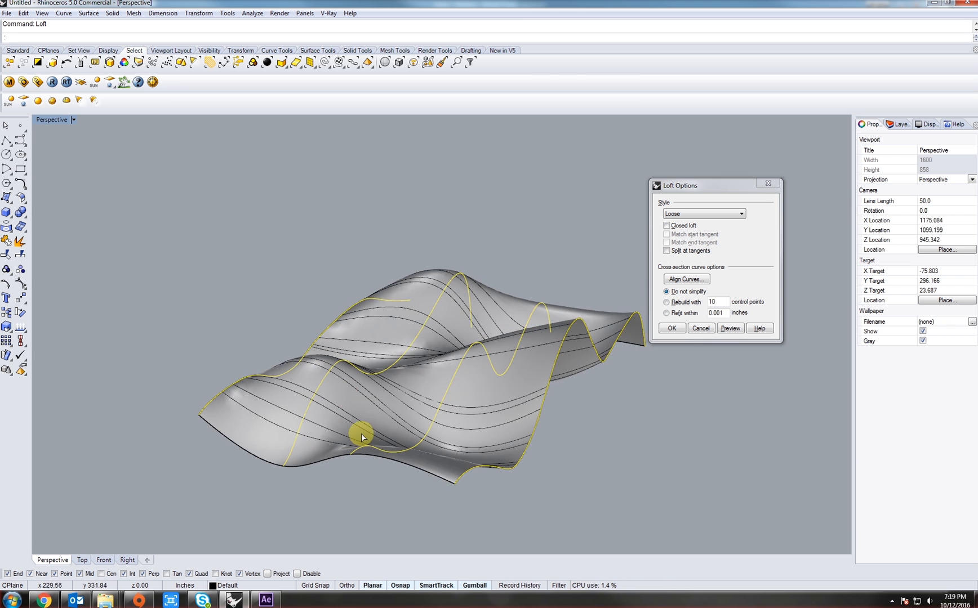
Preview the loft with the Straight sections style and inspect it from several angles.
{"action": "left_click_drag", "start_coordinate": [362, 437], "coordinate": [241, 394]}
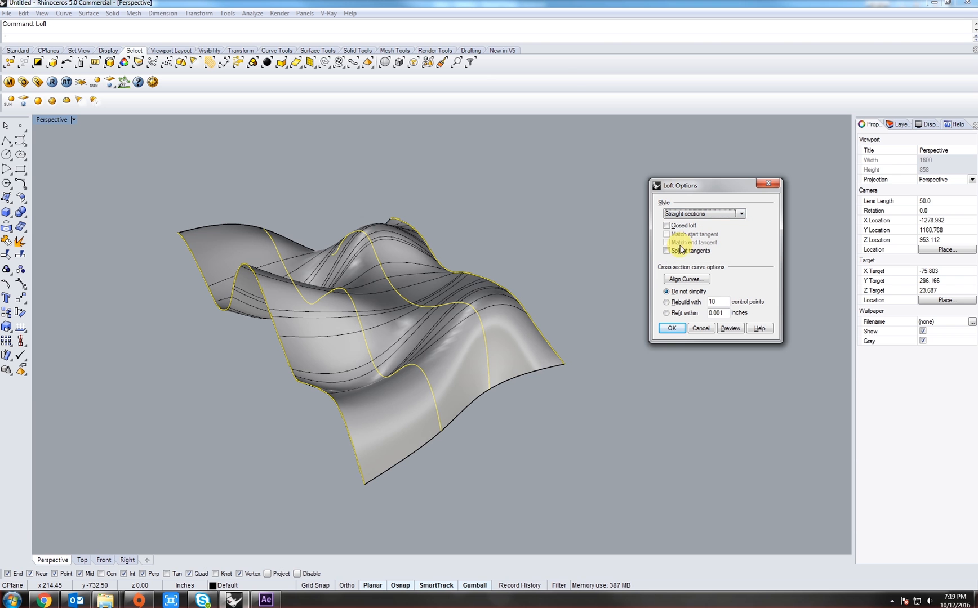
{"action": "left_click", "coordinate": [730, 329]}
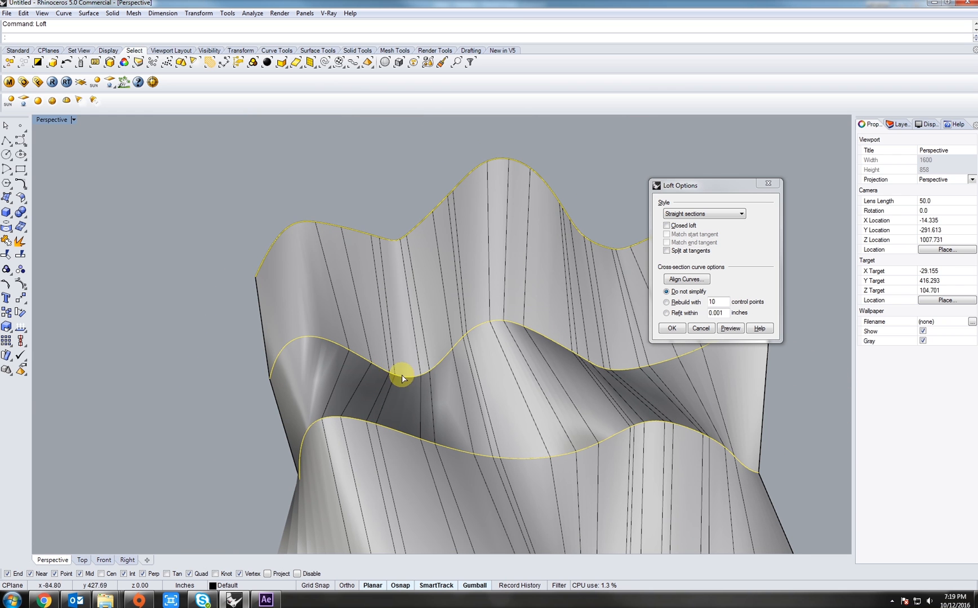
{"action": "mouse_move", "coordinate": [407, 383]}
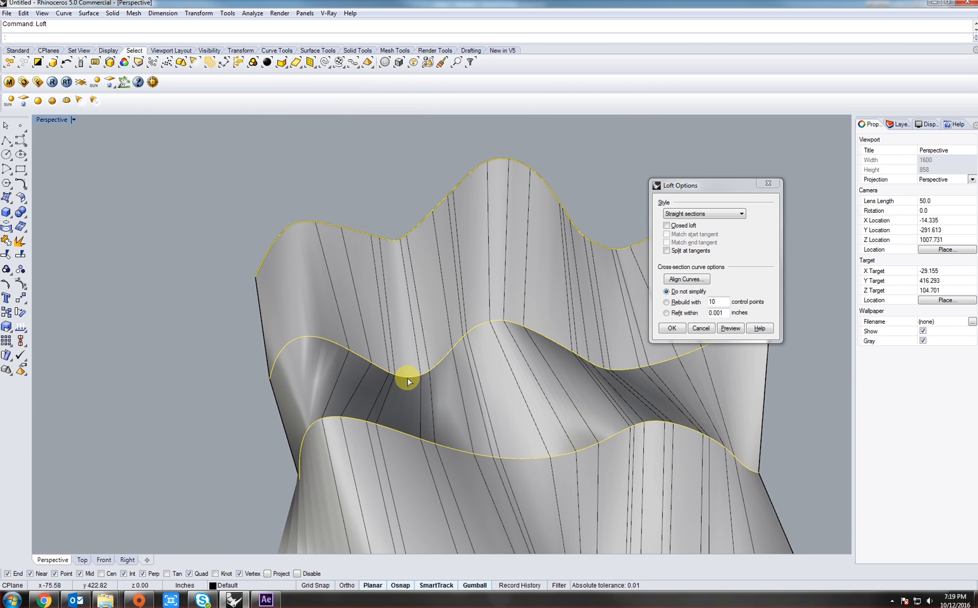
{"action": "left_click_drag", "start_coordinate": [408, 380], "coordinate": [293, 363]}
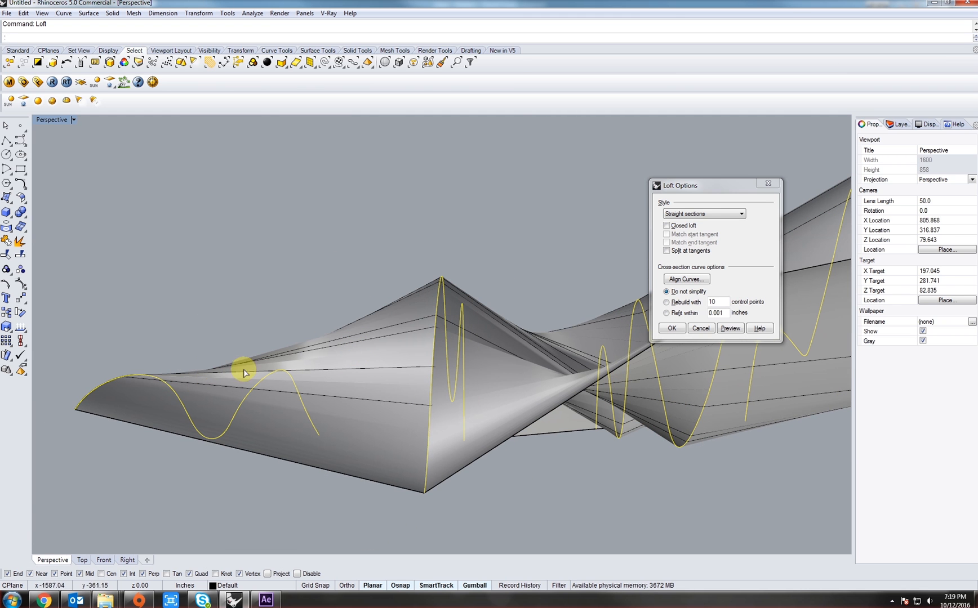
{"action": "left_click_drag", "start_coordinate": [243, 373], "coordinate": [473, 311]}
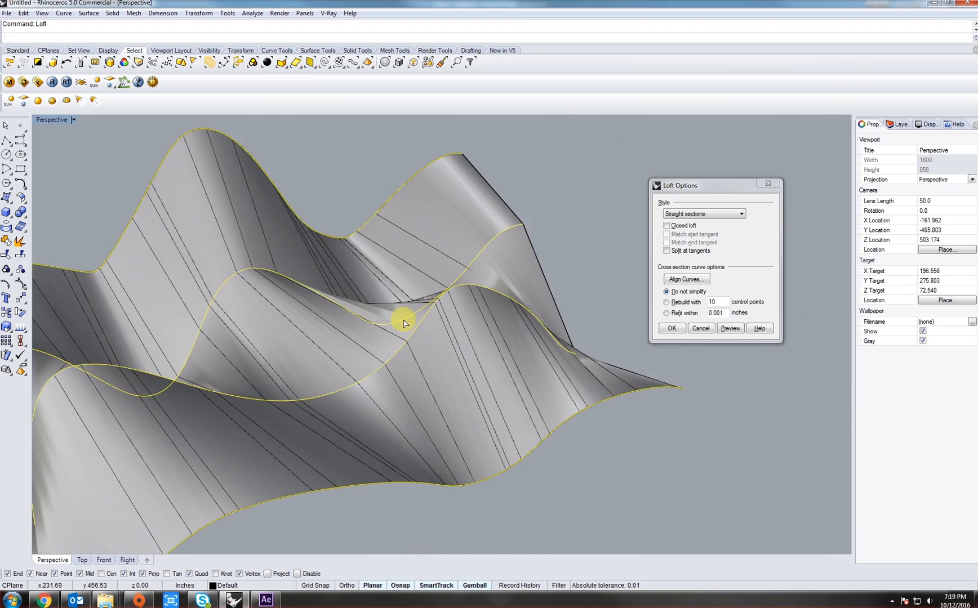
{"action": "left_click_drag", "start_coordinate": [402, 321], "coordinate": [423, 356]}
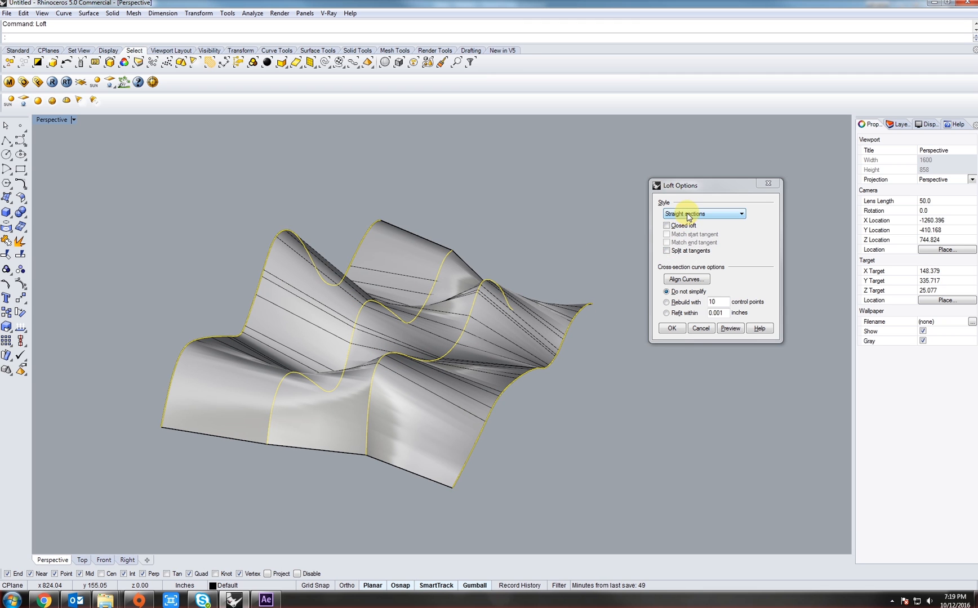
Preview the loft with the Developable and then the Uniform style.
{"action": "left_click", "coordinate": [741, 214]}
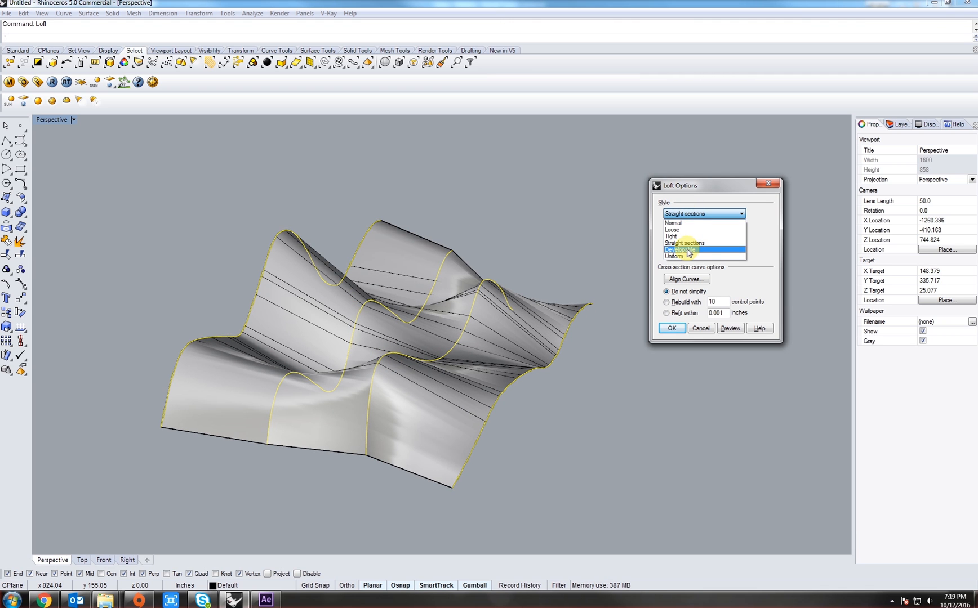
{"action": "left_click", "coordinate": [680, 250]}
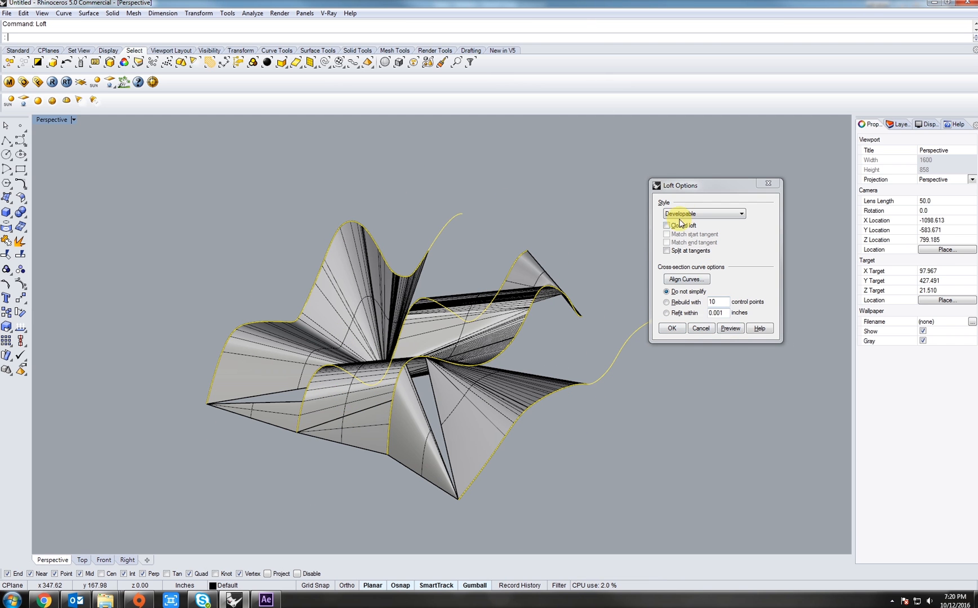
{"action": "left_click", "coordinate": [703, 214]}
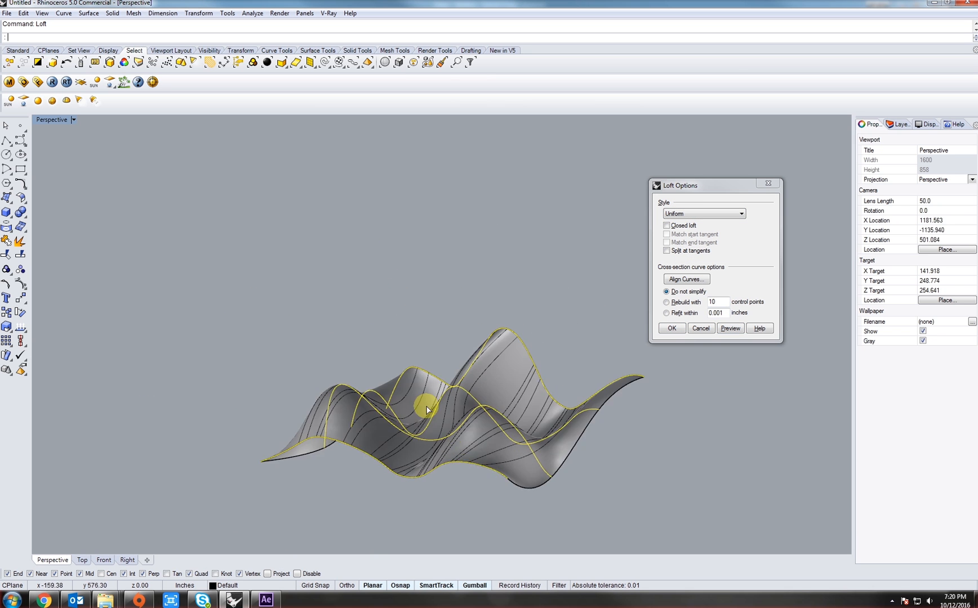
{"action": "left_click_drag", "start_coordinate": [427, 409], "coordinate": [418, 405]}
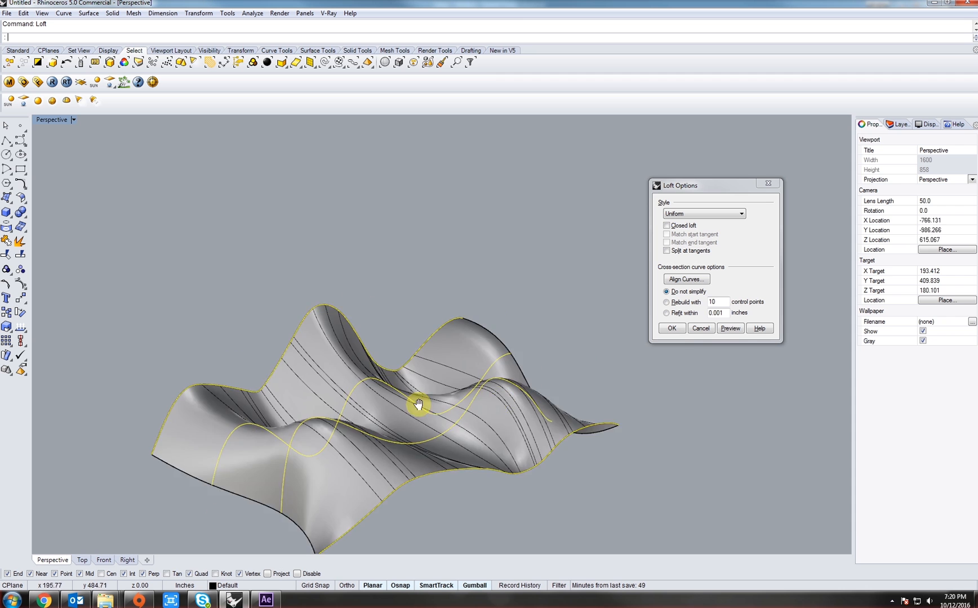
{"action": "left_click_drag", "start_coordinate": [418, 404], "coordinate": [635, 241]}
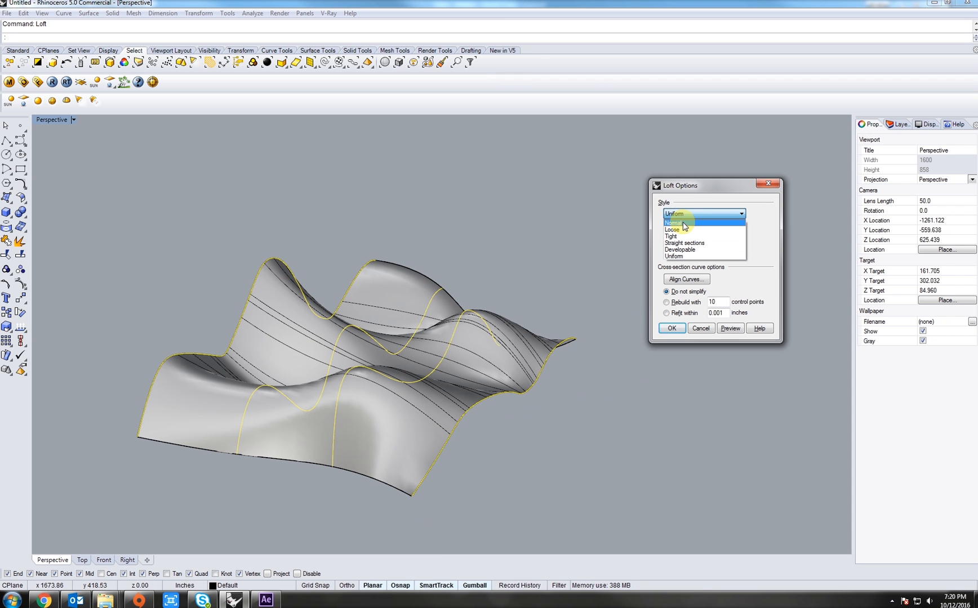
Set the loft back to Normal and run Align Curves to check the curve end directions.
{"action": "left_click", "coordinate": [672, 223]}
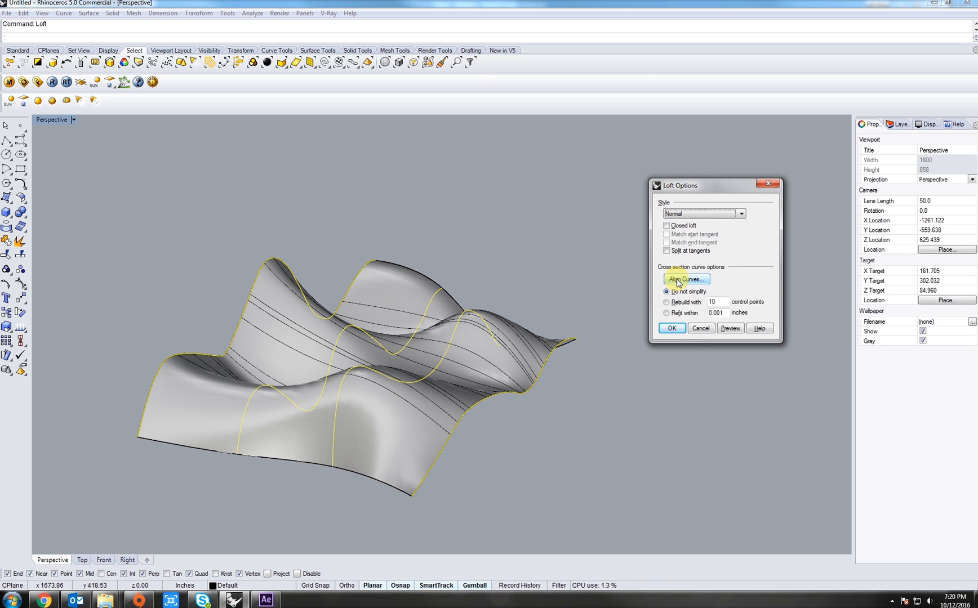
{"action": "left_click", "coordinate": [686, 280]}
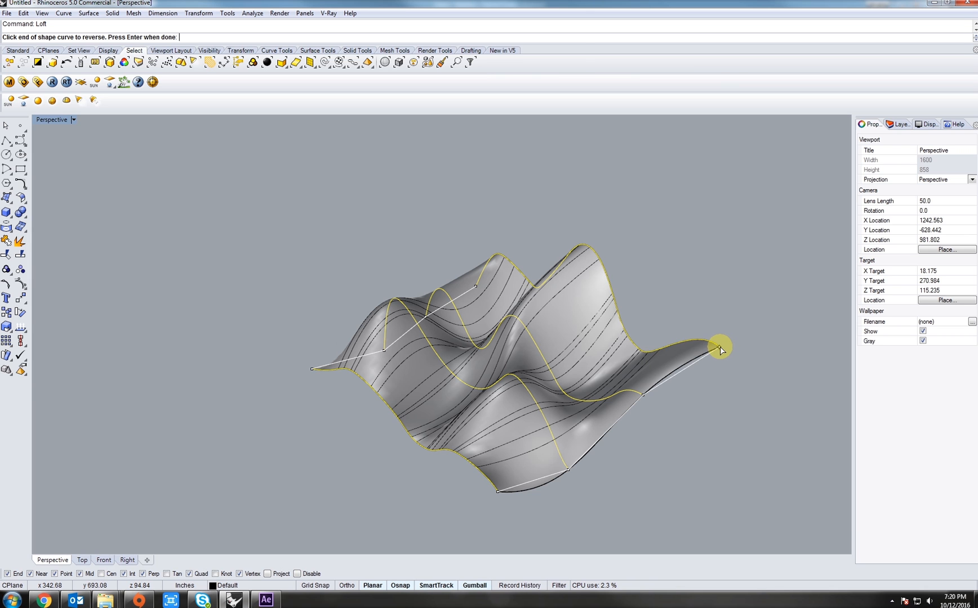
{"action": "mouse_move", "coordinate": [473, 264]}
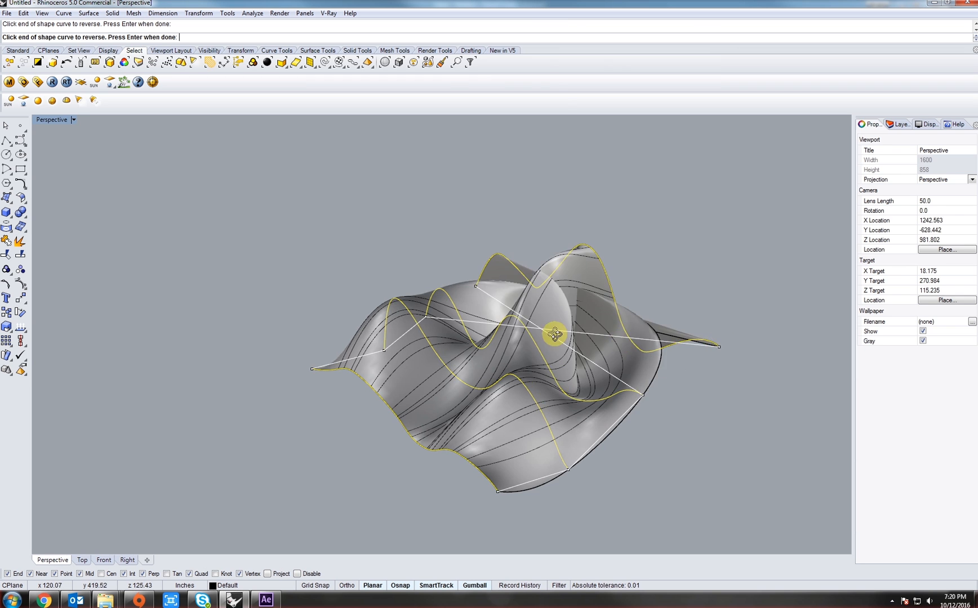
{"action": "left_click_drag", "start_coordinate": [552, 333], "coordinate": [464, 349]}
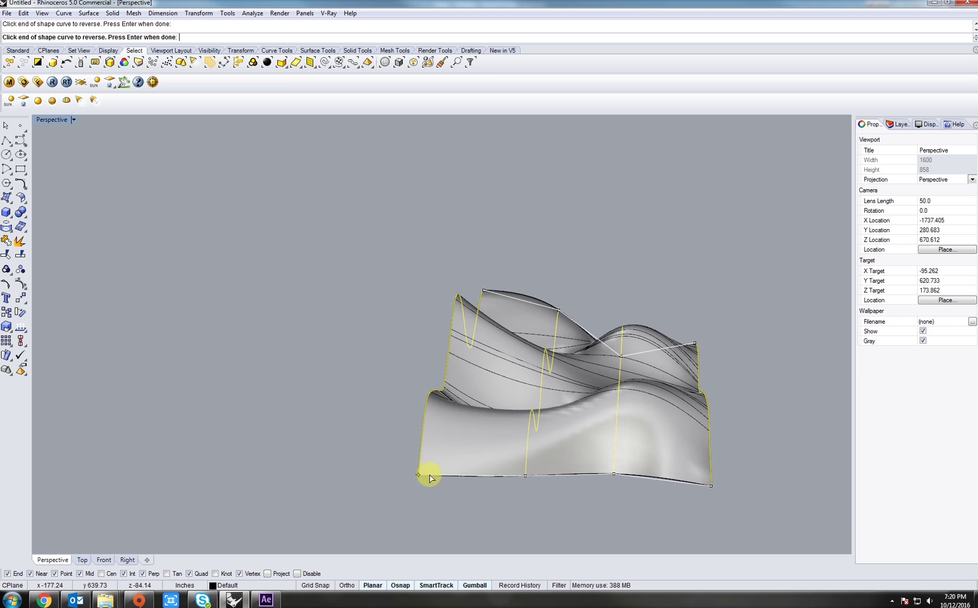
{"action": "left_click_drag", "start_coordinate": [431, 477], "coordinate": [464, 380]}
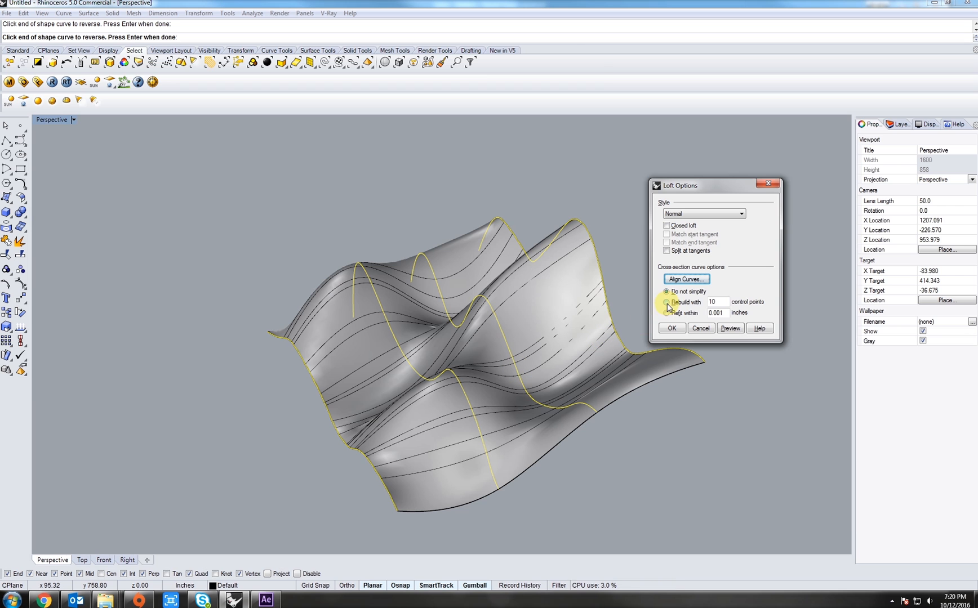
Choose 'Rebuild with' 150 control points and preview the denser loft.
{"action": "left_click", "coordinate": [667, 302]}
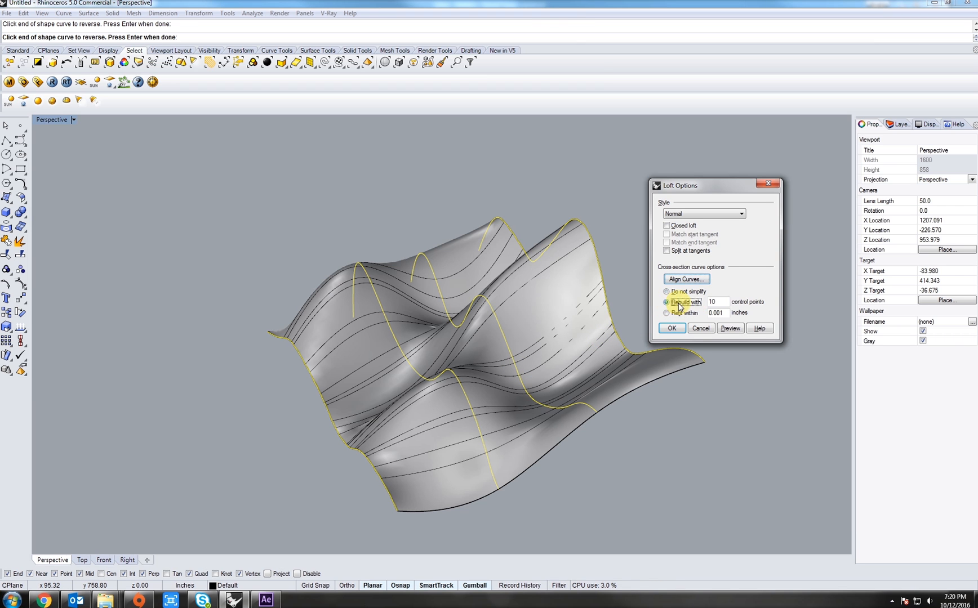
{"action": "left_click", "coordinate": [665, 302]}
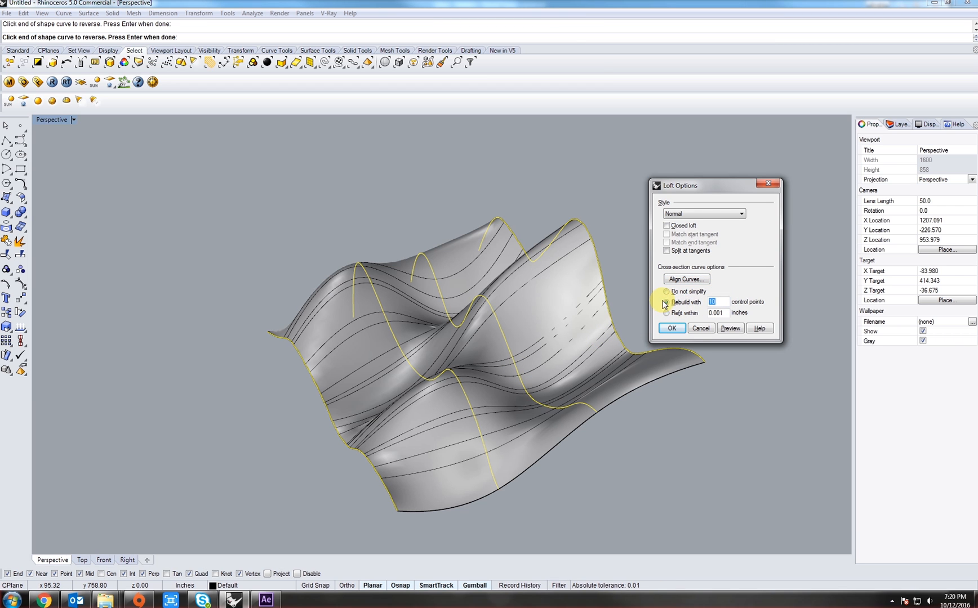
{"action": "left_click", "coordinate": [665, 302]}
{"action": "type", "text": "25"}
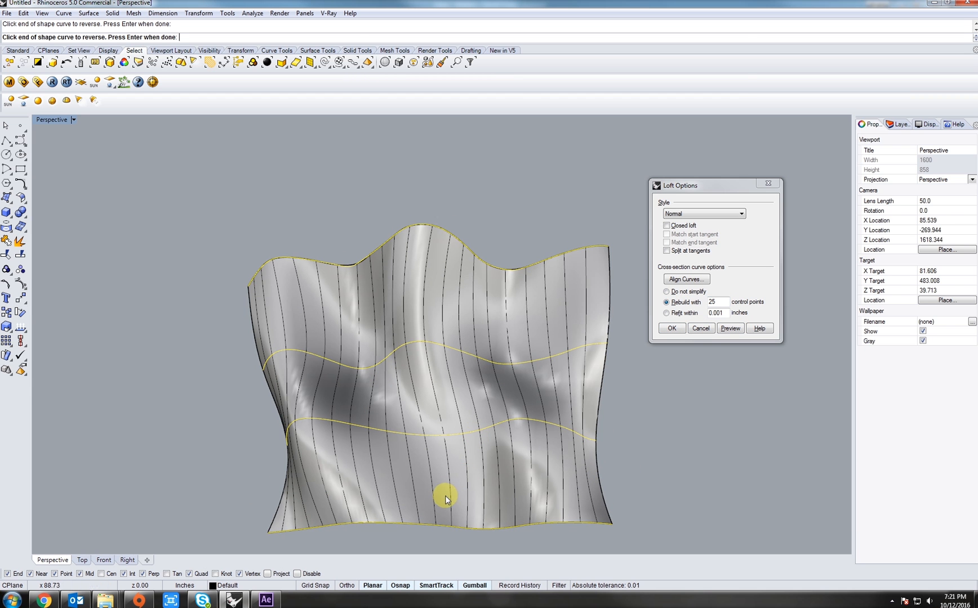
{"action": "mouse_move", "coordinate": [335, 312]}
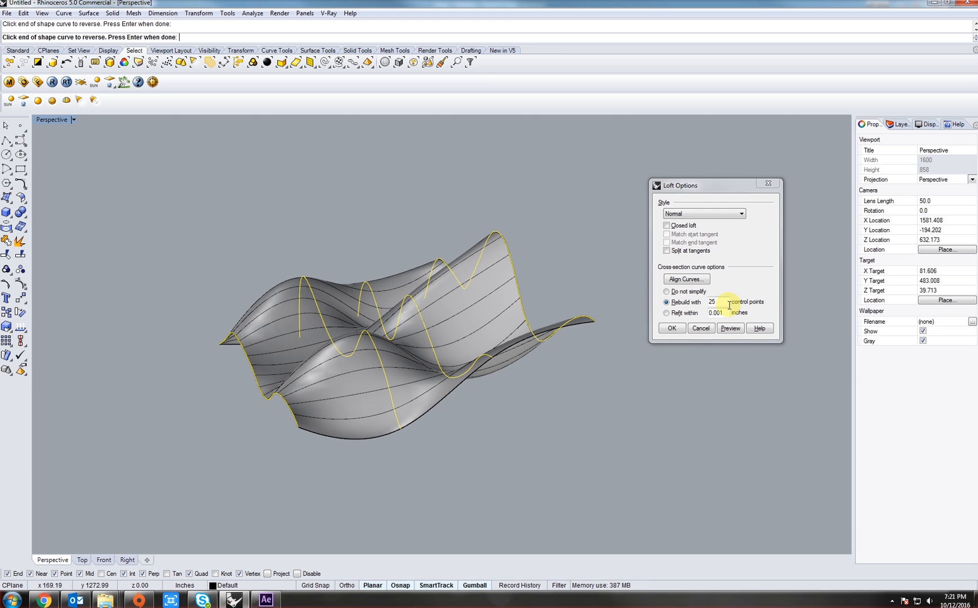
{"action": "type", "text": "150"}
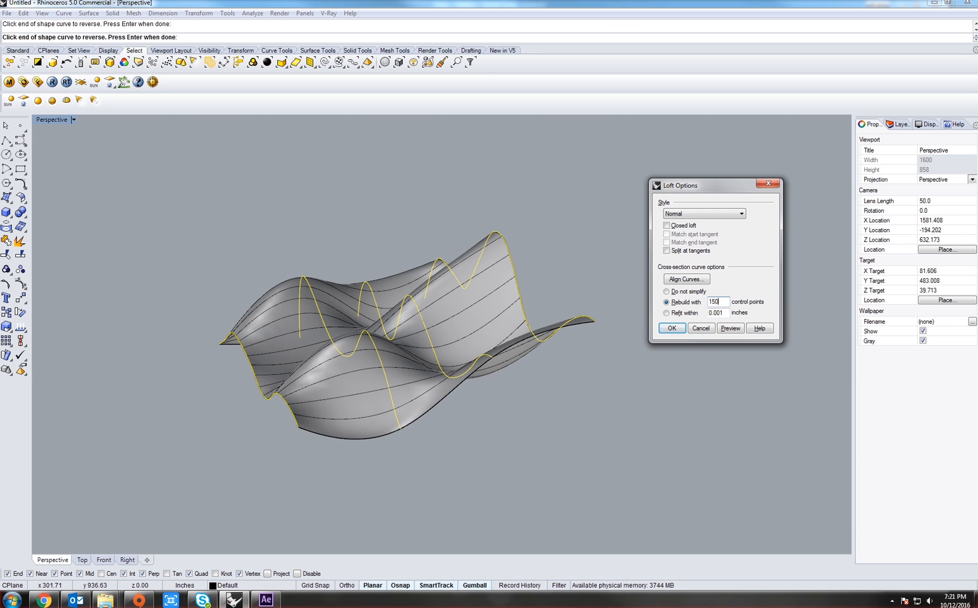
{"action": "left_click", "coordinate": [671, 329]}
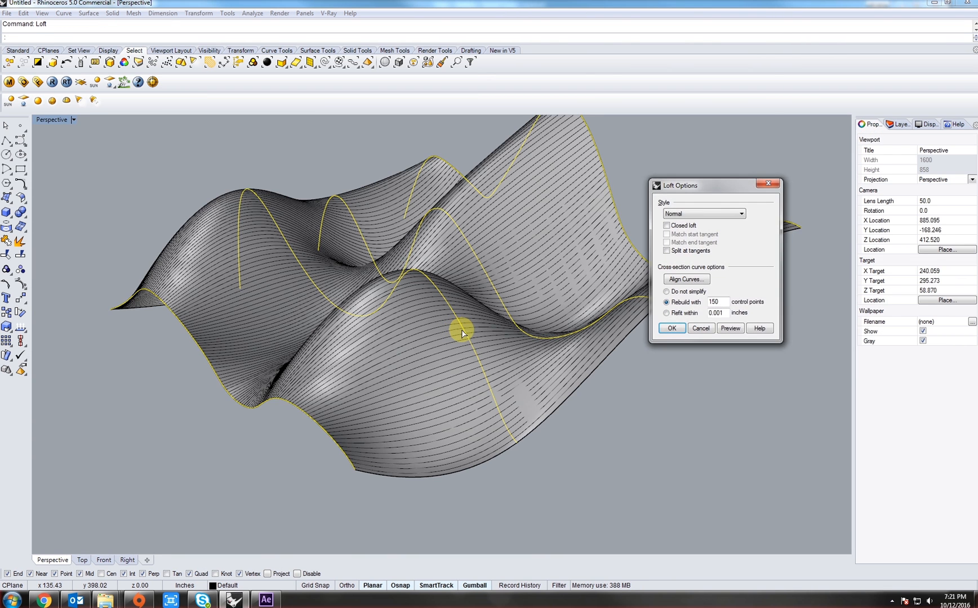
Confirm the loft as a Straight sections polysurface and inspect it up close.
{"action": "left_click", "coordinate": [701, 329]}
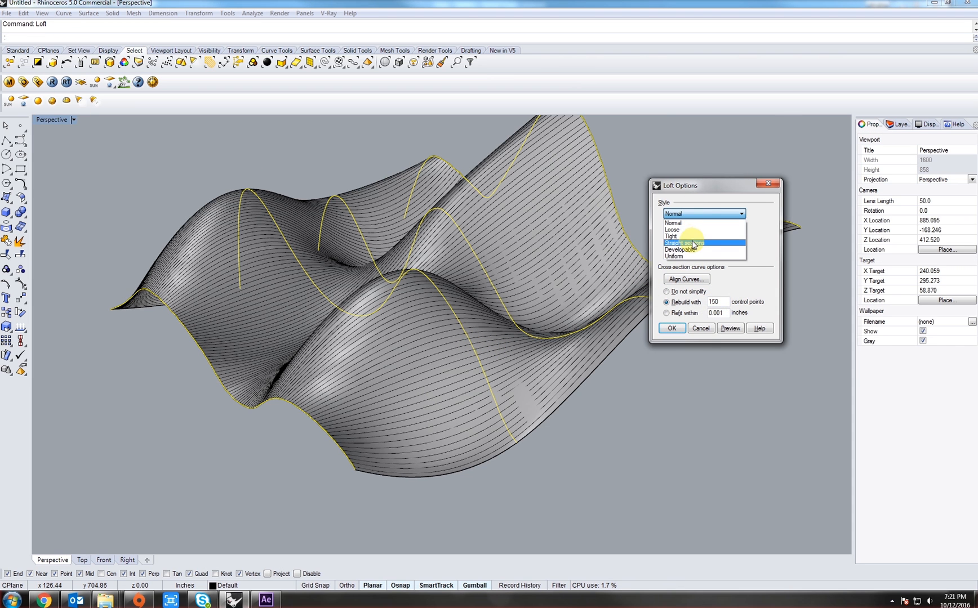
{"action": "left_click", "coordinate": [671, 328]}
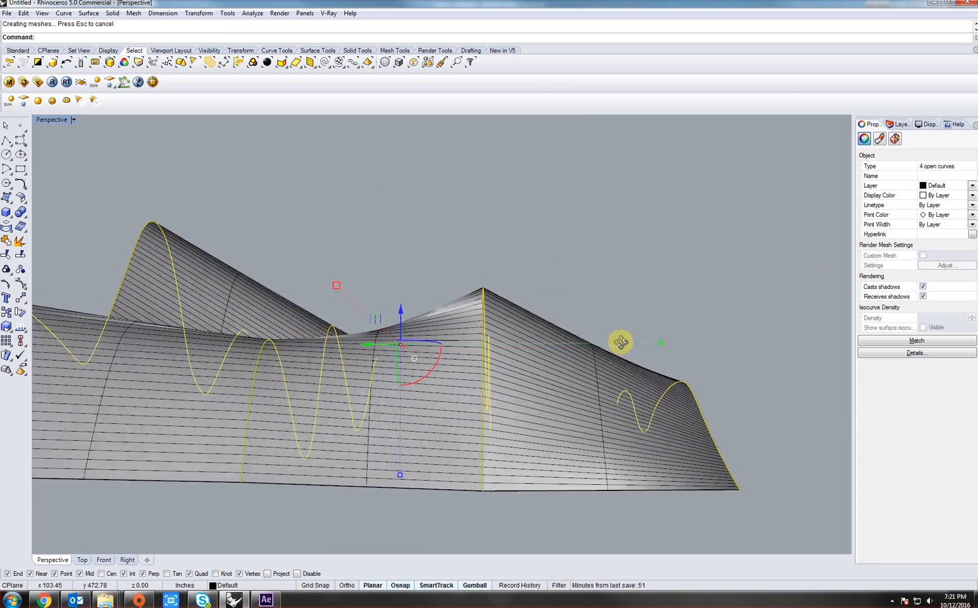
{"action": "left_click_drag", "start_coordinate": [621, 342], "coordinate": [542, 343]}
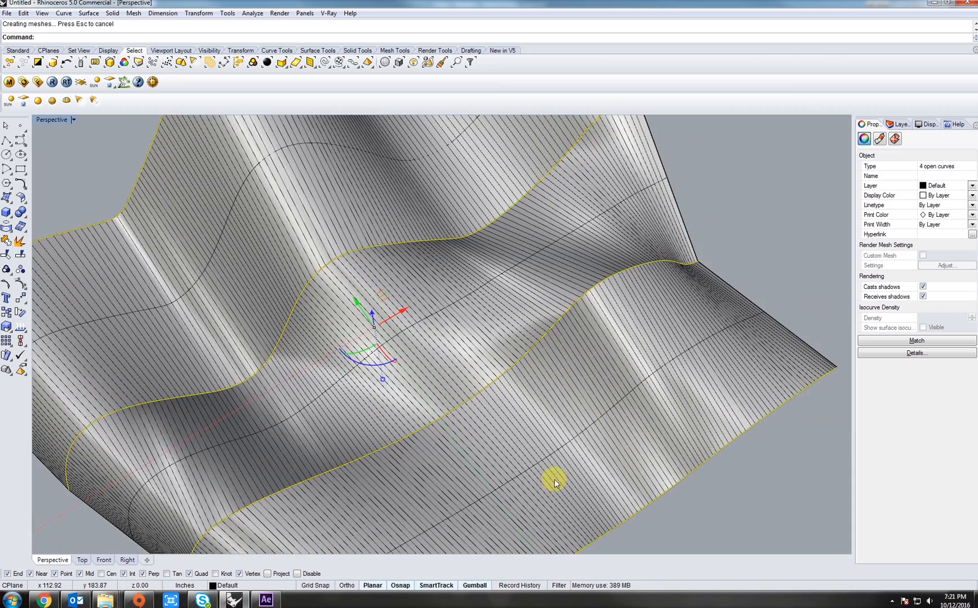
{"action": "left_click_drag", "start_coordinate": [555, 484], "coordinate": [499, 366]}
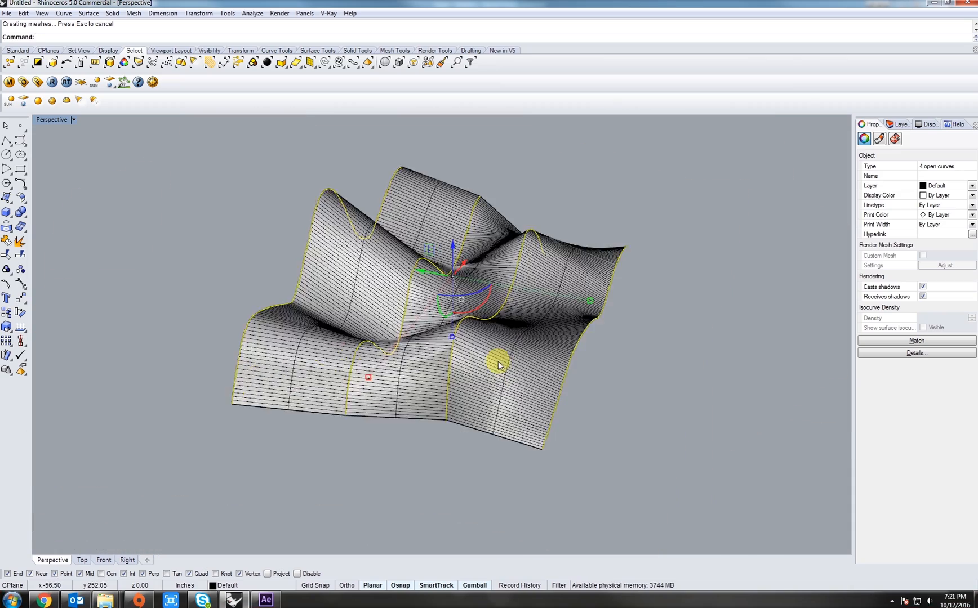
Move the new lofted polysurface away from the four curves.
{"action": "left_click", "coordinate": [498, 363]}
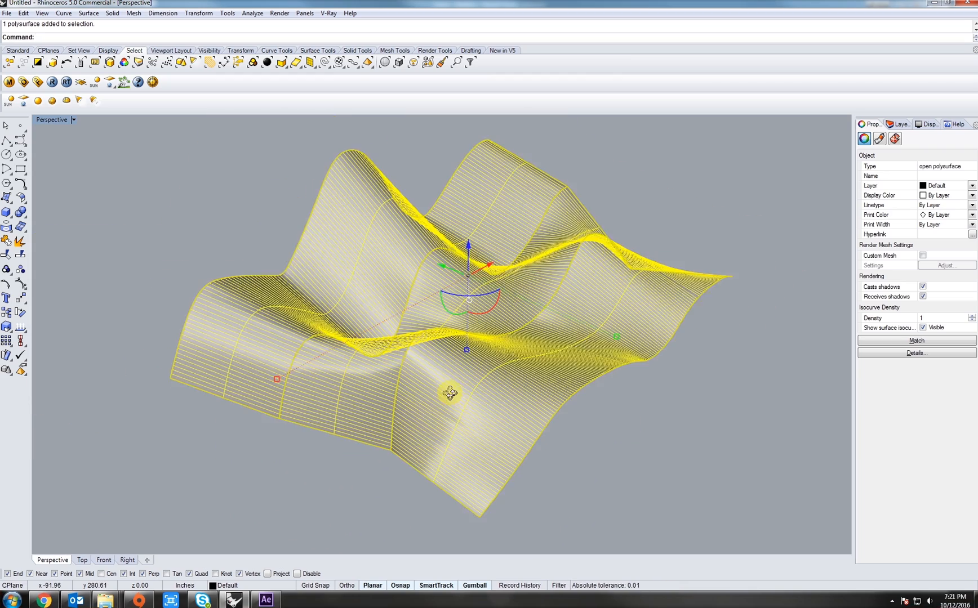
{"action": "left_click_drag", "start_coordinate": [423, 387], "coordinate": [214, 430]}
{"action": "type", "text": "Lo"}
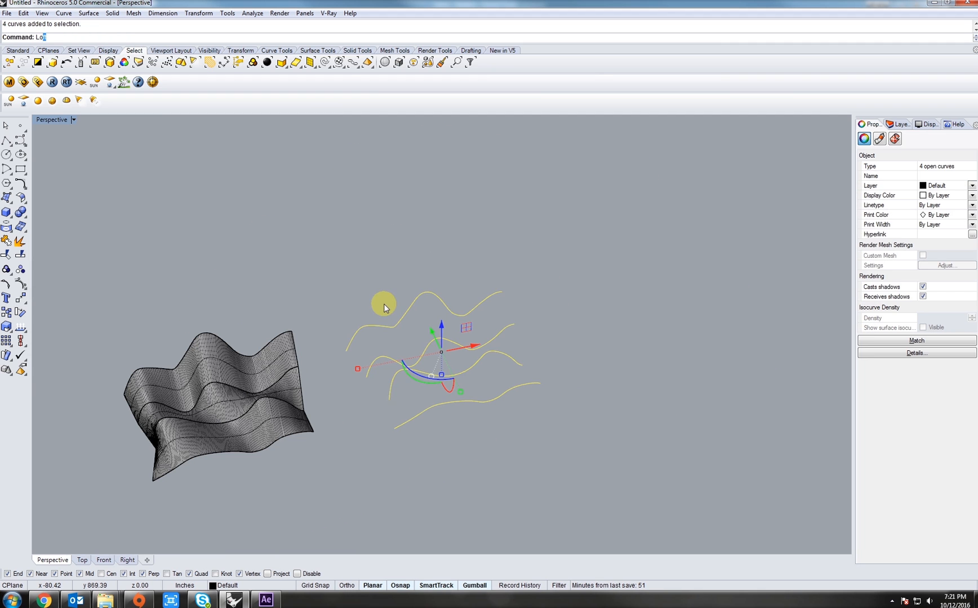
Loft the four selected curves again and choose the style for the second surface.
{"action": "key", "text": "Enter"}
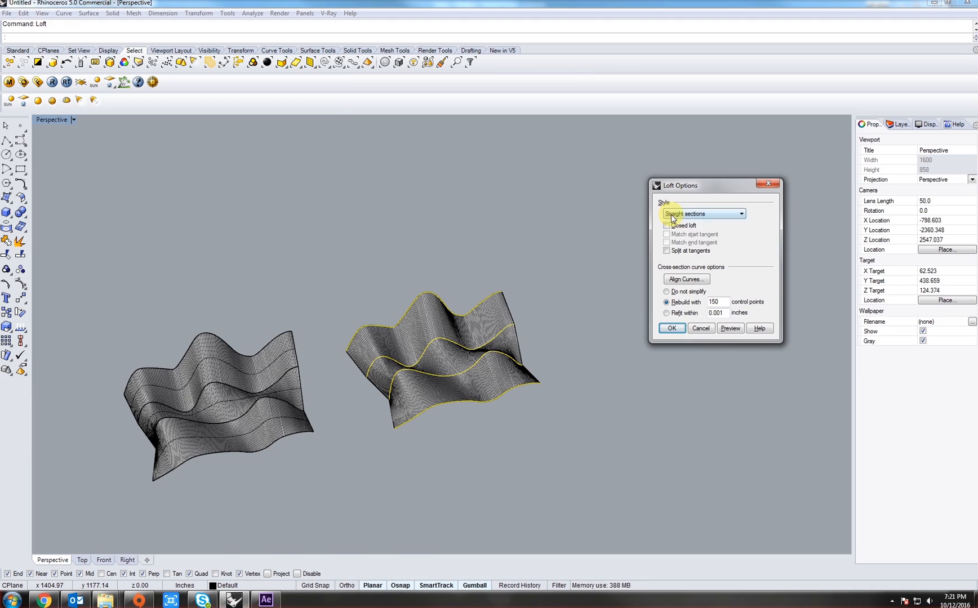
{"action": "left_click", "coordinate": [703, 214]}
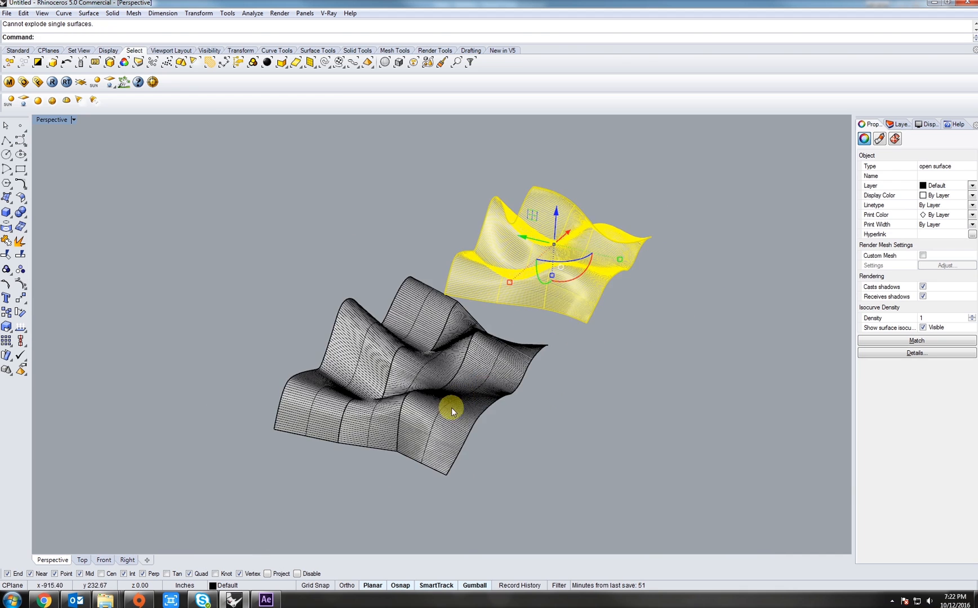
Explode the straight-sections polysurface and pull one strip out of it.
{"action": "left_click", "coordinate": [451, 413]}
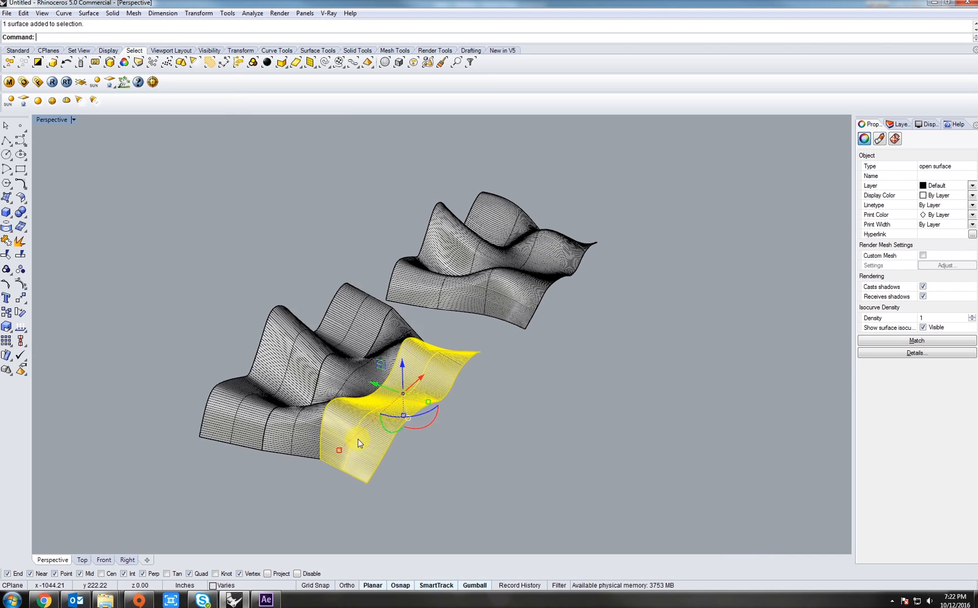
{"action": "left_click_drag", "start_coordinate": [358, 443], "coordinate": [361, 443]}
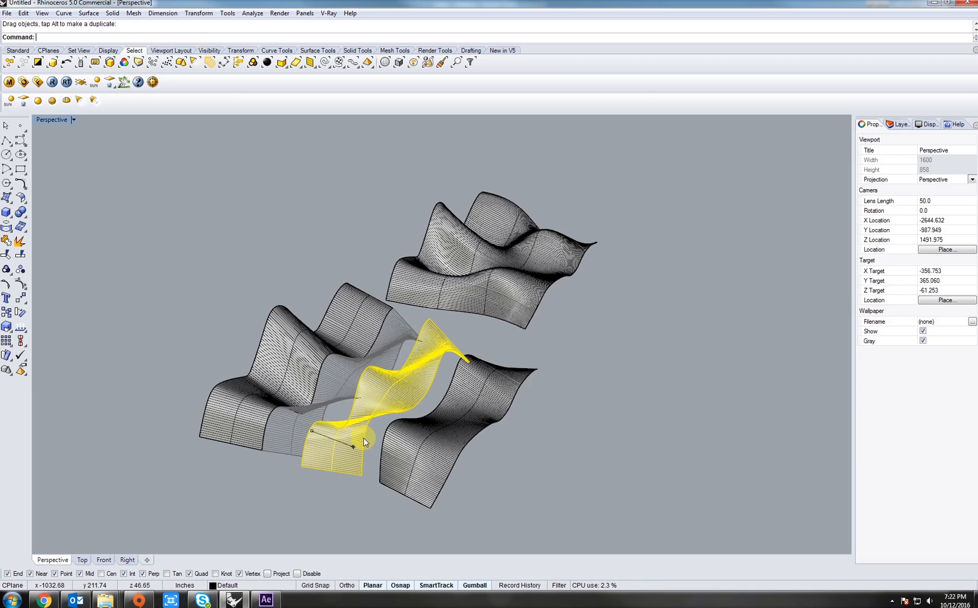